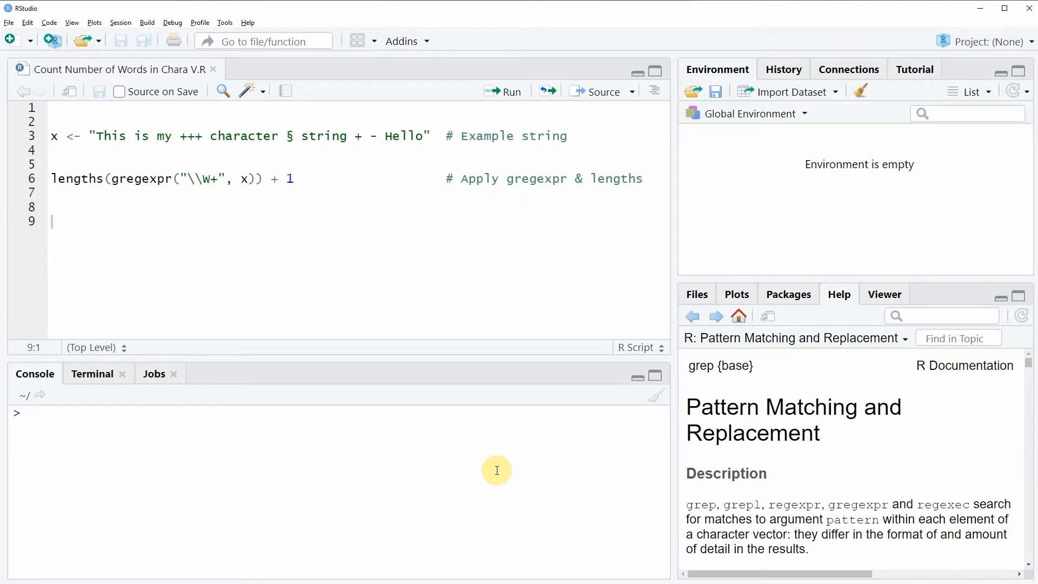
pyautogui.moveTo(410, 393)
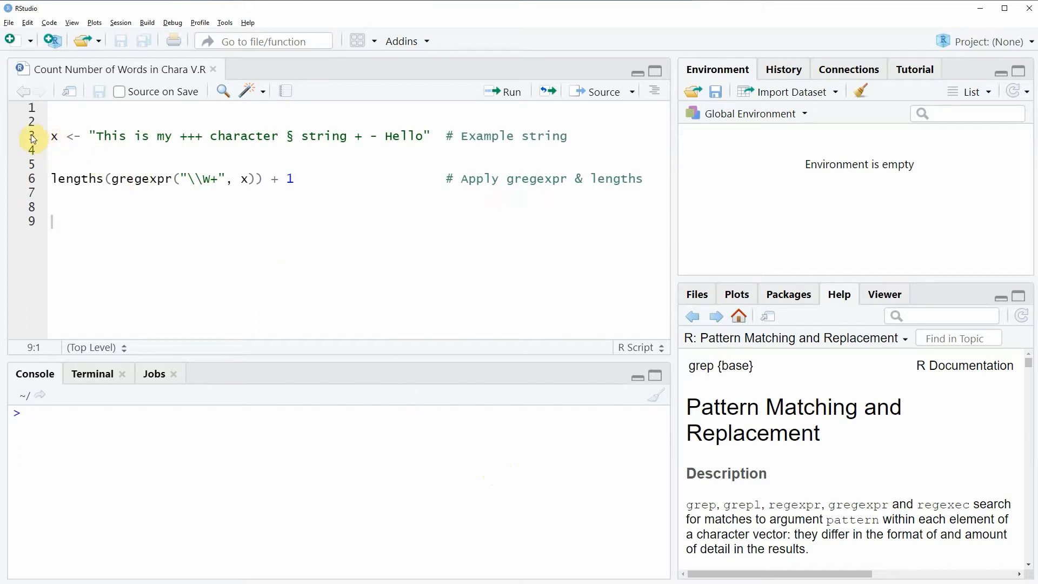
# Step: Run the line assigning the example string to x and highlight it in the console
pyautogui.click(51, 137)
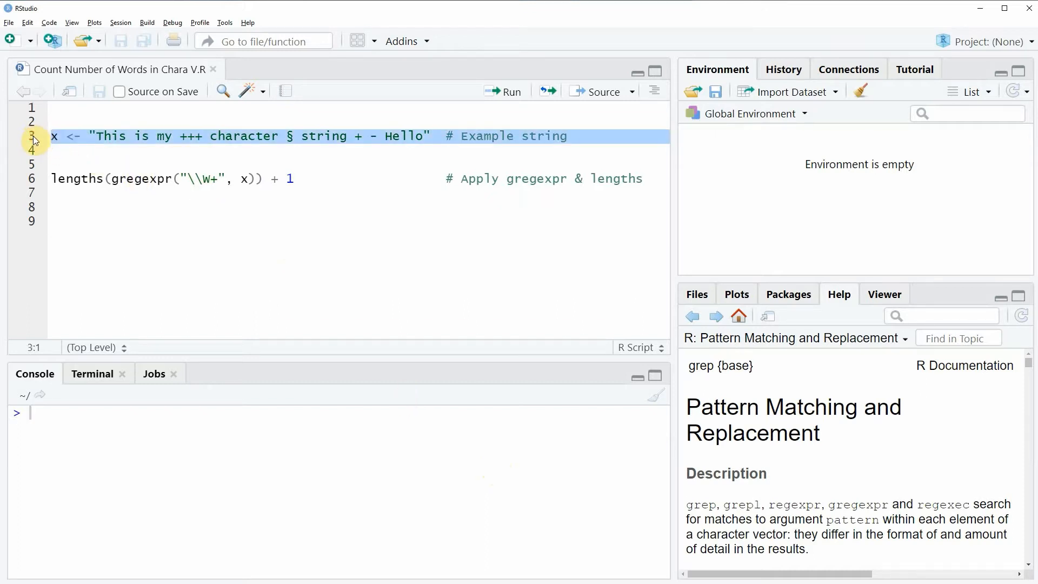
pyautogui.click(503, 91)
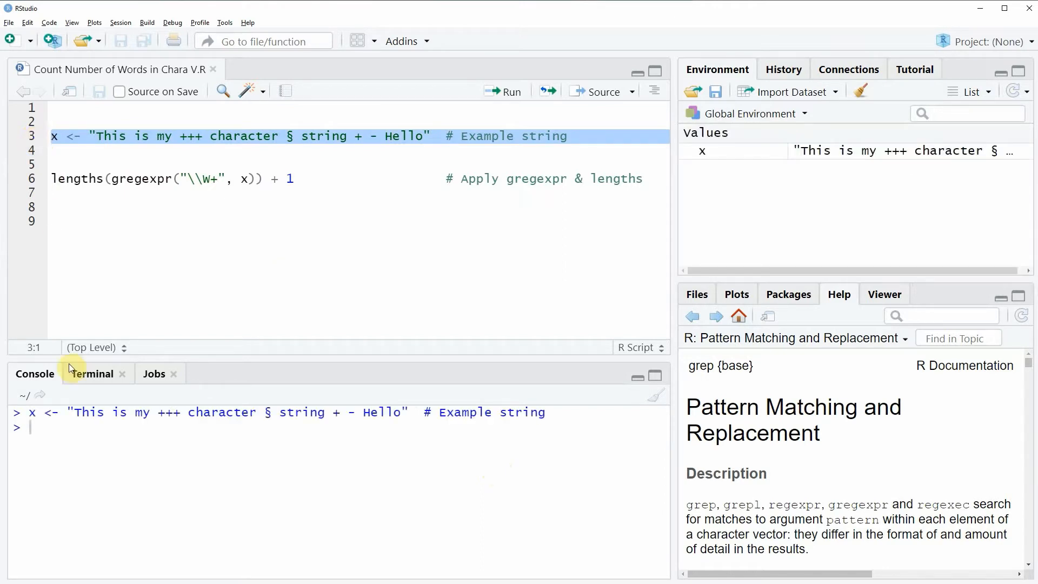
pyautogui.moveTo(717, 165)
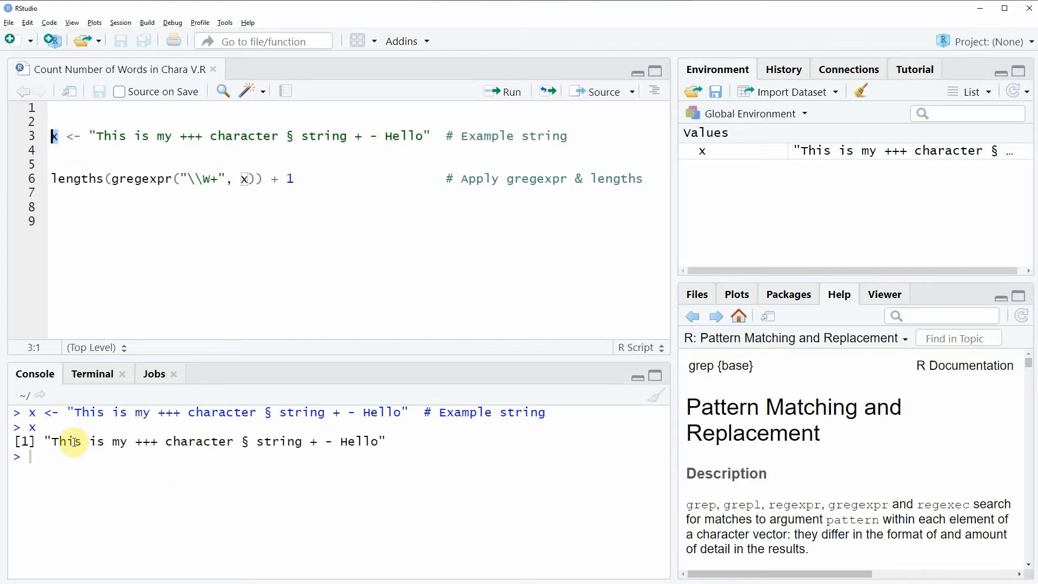
pyautogui.moveTo(53, 441); pyautogui.dragTo(375, 441)
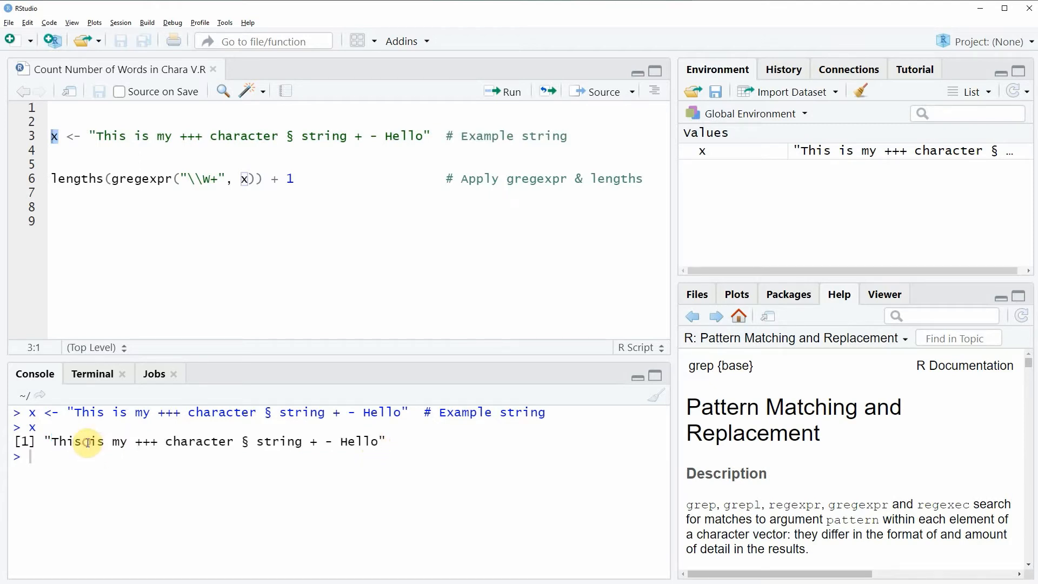
pyautogui.doubleClick(83, 441)
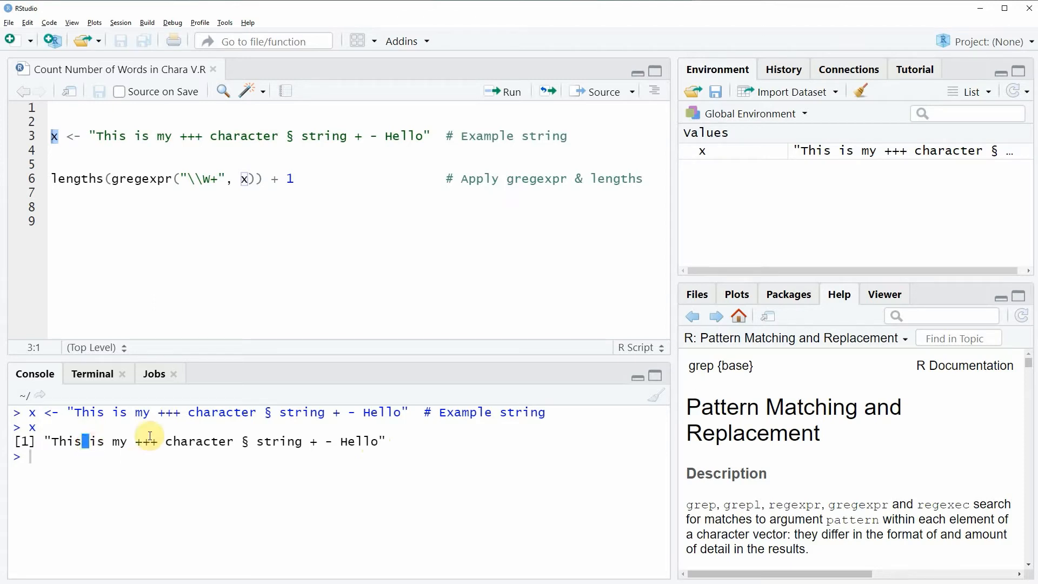
pyautogui.moveTo(124, 458)
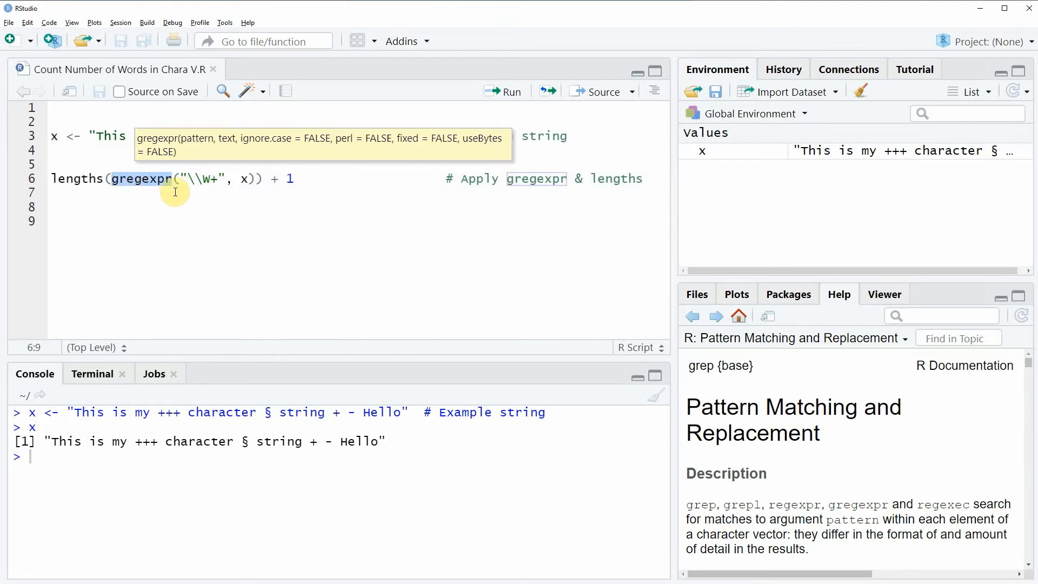
pyautogui.moveTo(191, 184)
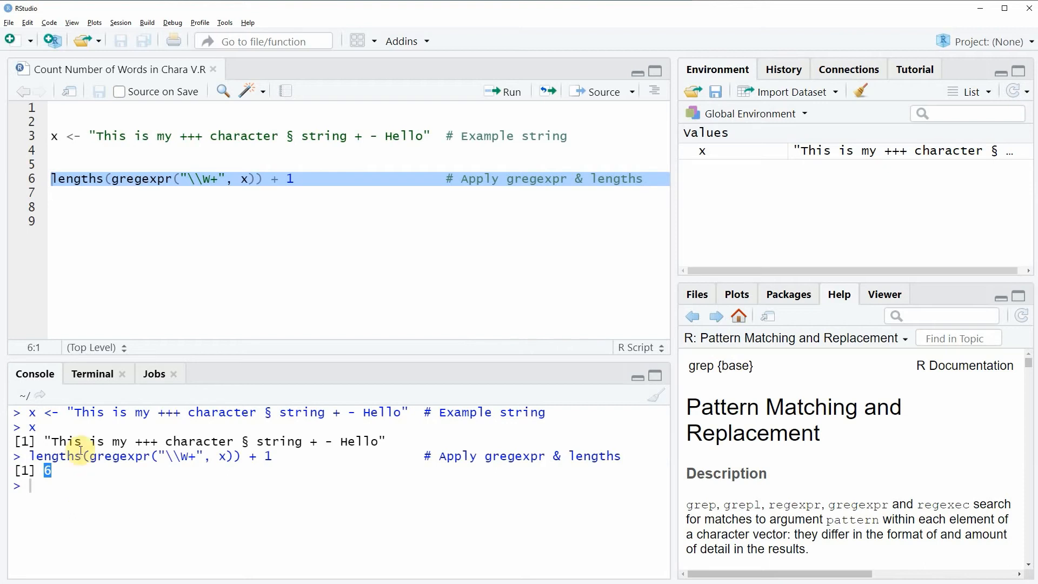
pyautogui.moveTo(128, 448)
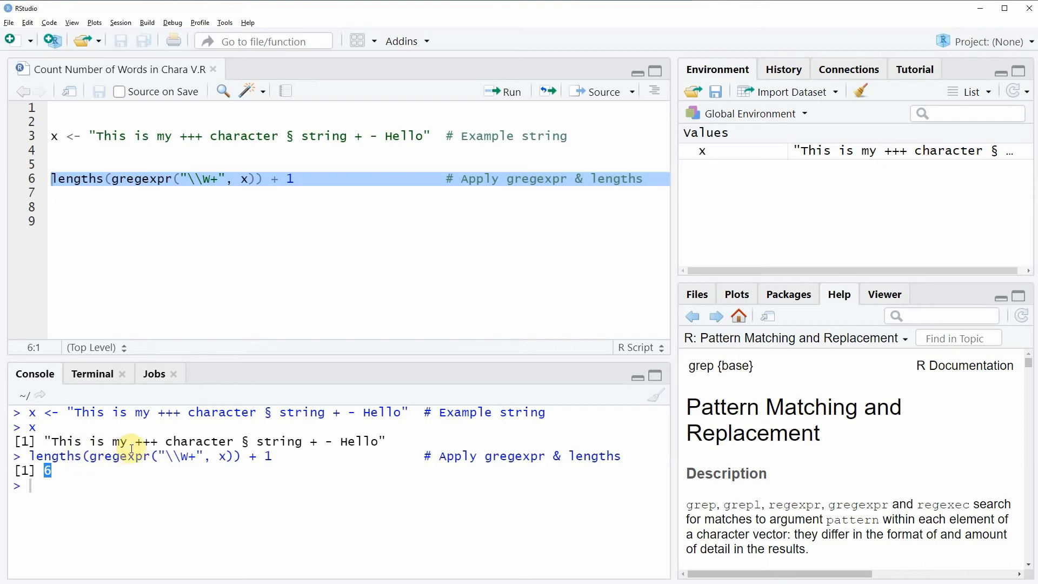